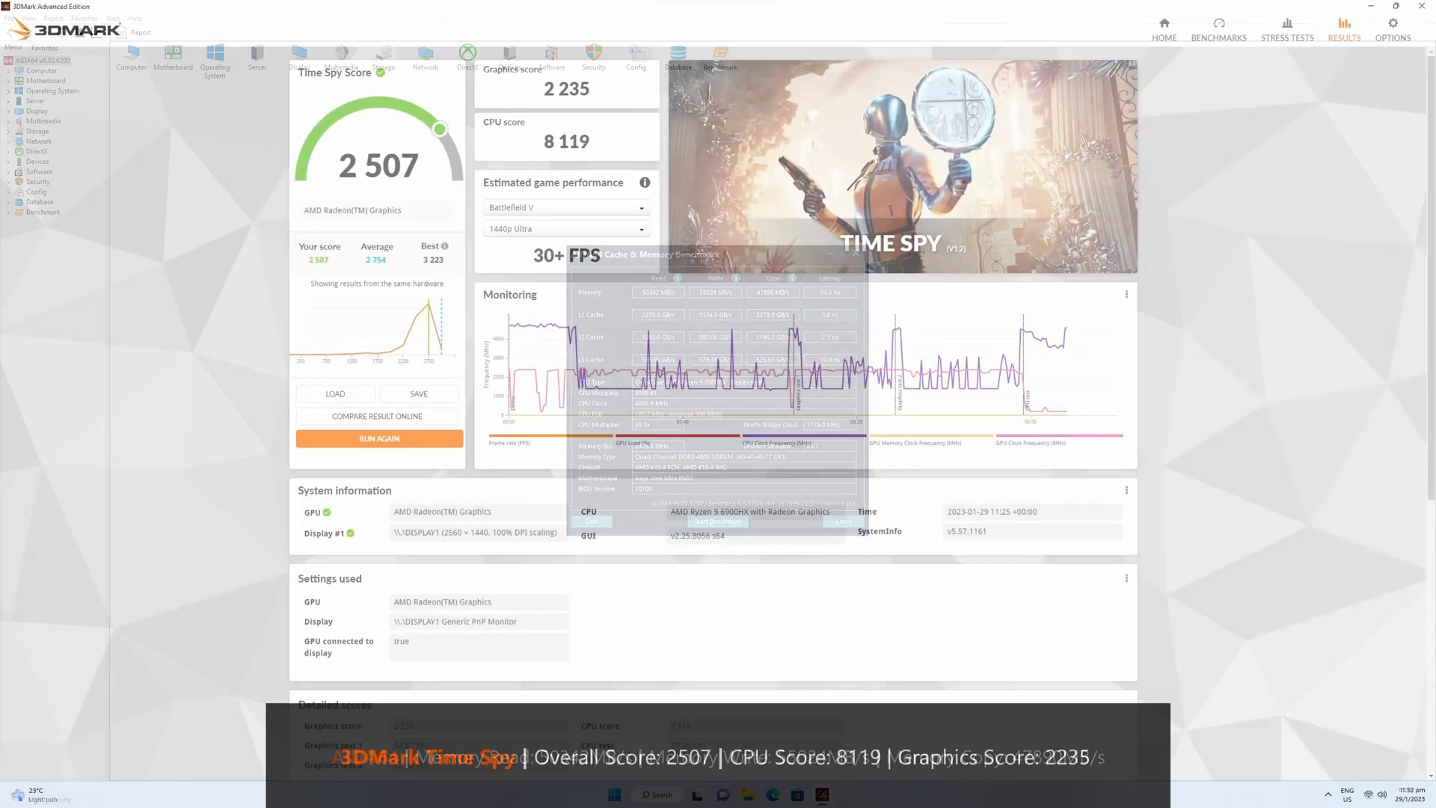
pyautogui.click(843, 521)
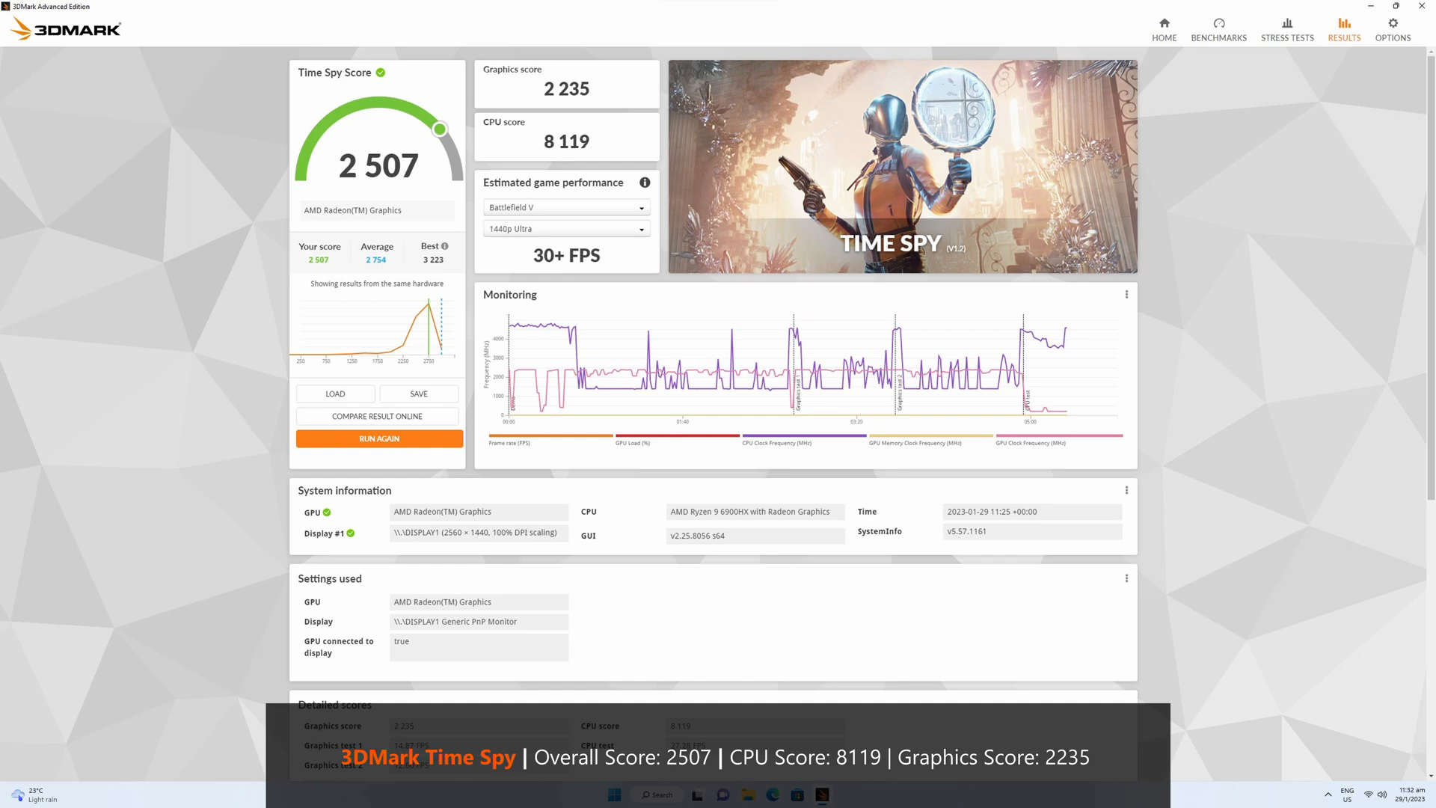